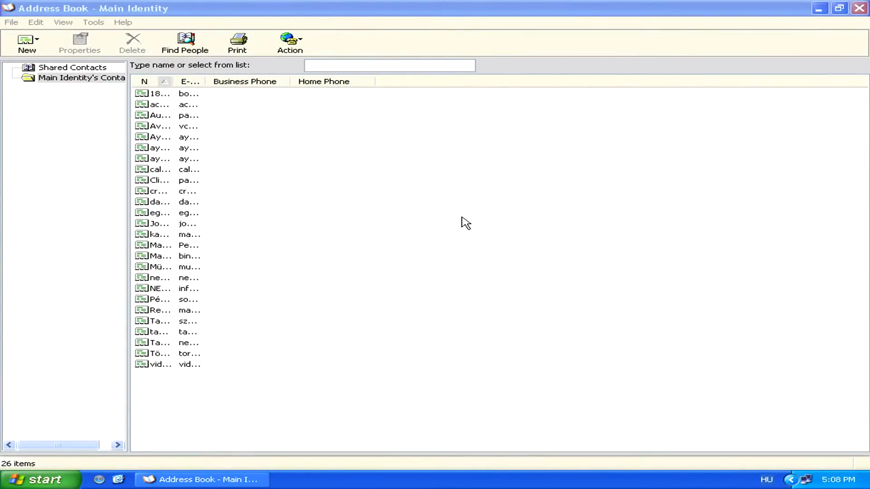
{"action": "mouse_move", "coordinate": [463, 204]}
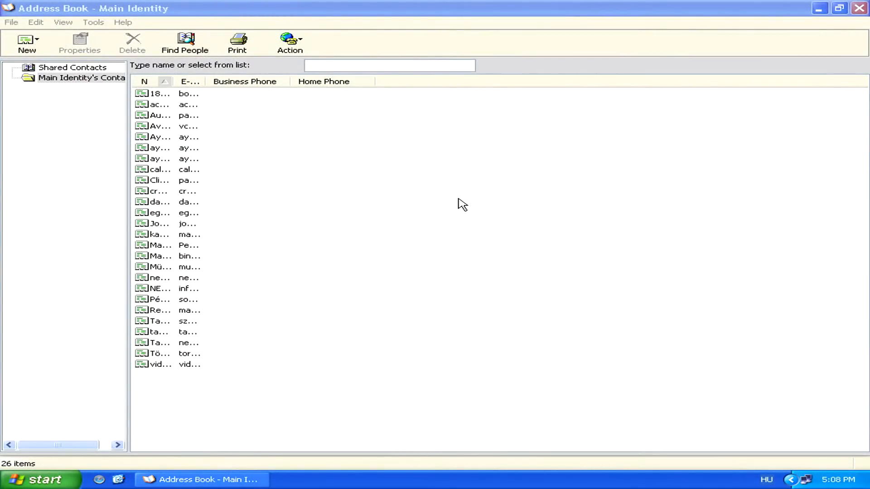
{"action": "mouse_move", "coordinate": [208, 121]}
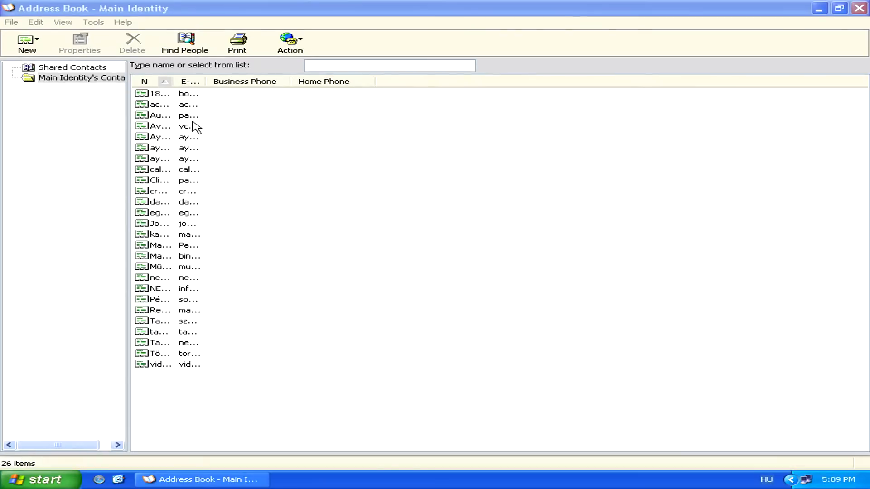
Select the second contact, then Ctrl+click further individual contacts to add them as recipients.
{"action": "left_click", "coordinate": [159, 104]}
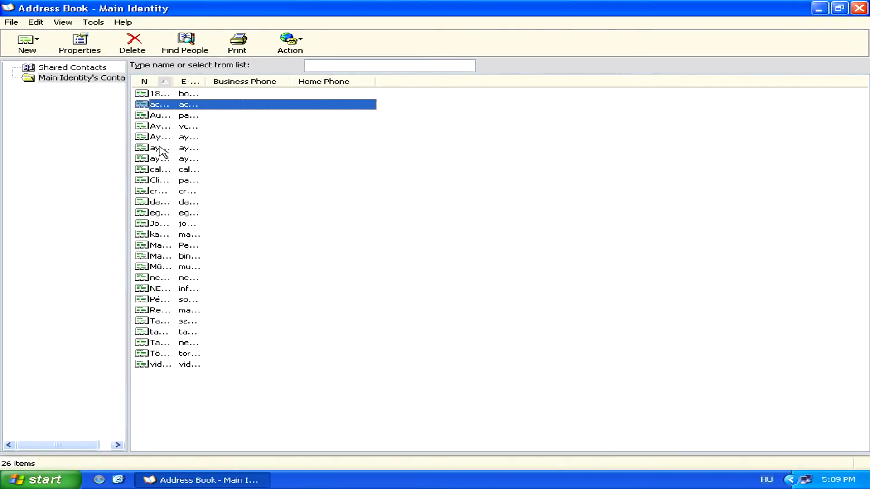
{"action": "left_click", "coordinate": [159, 191]}
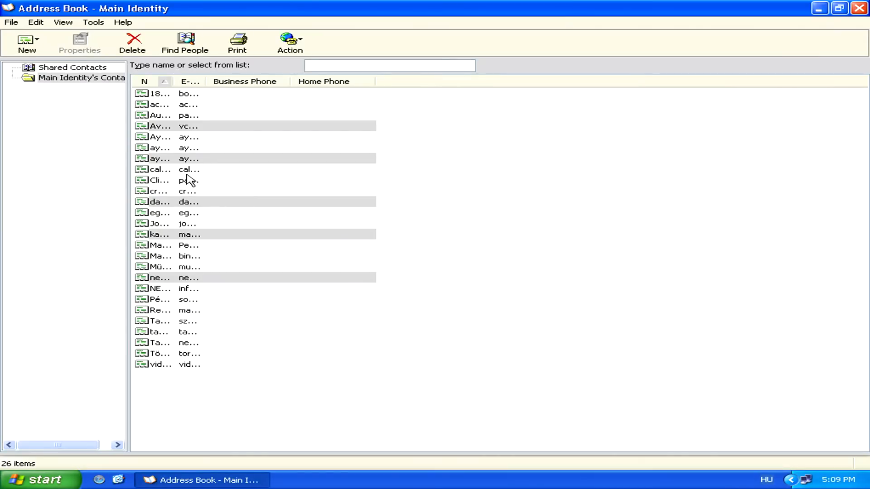
Extend the selection to the contiguous range from the fourth to the eighteenth contact.
{"action": "left_click", "coordinate": [158, 277]}
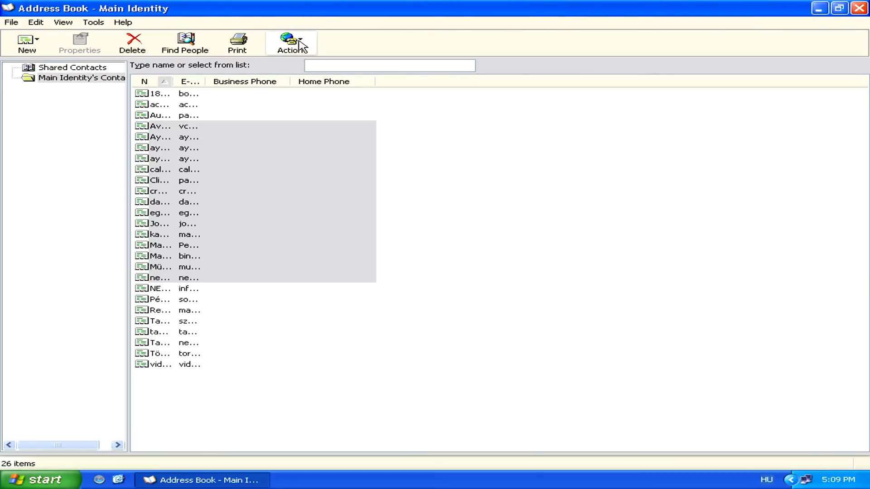
Show the Action menu for the fifteen selected contacts, pointing to Send Mail.
{"action": "left_click", "coordinate": [290, 42]}
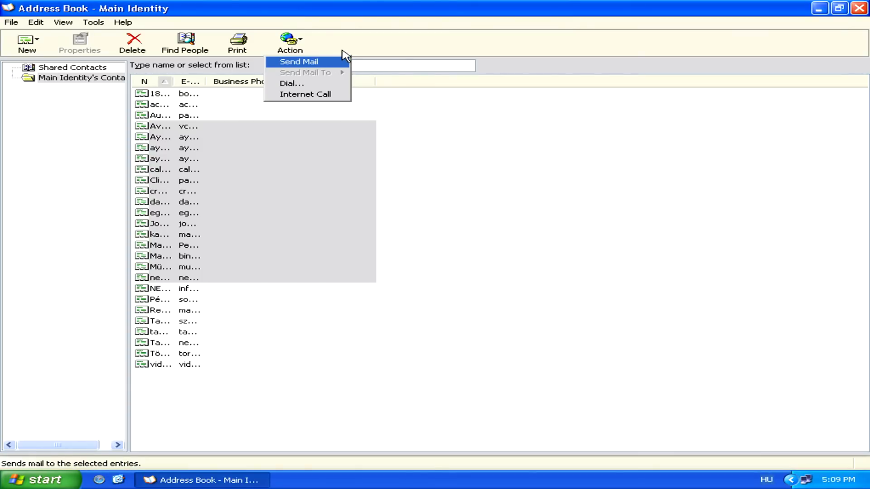
{"action": "mouse_move", "coordinate": [336, 66]}
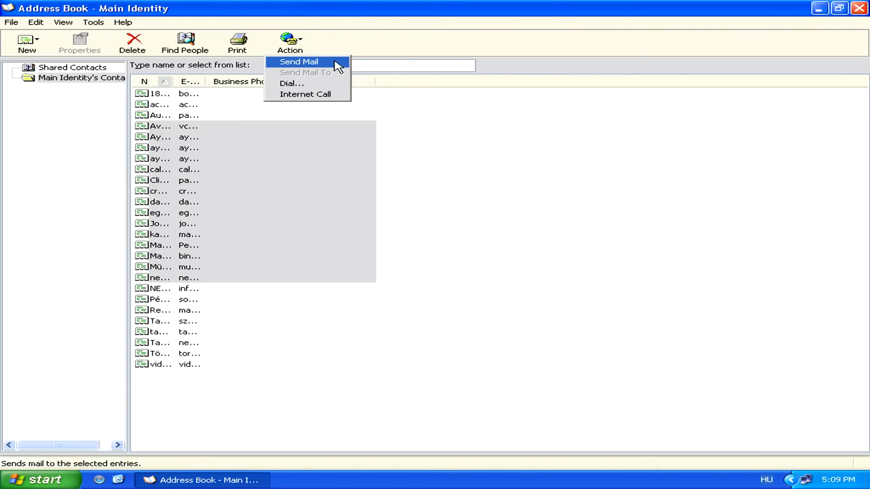